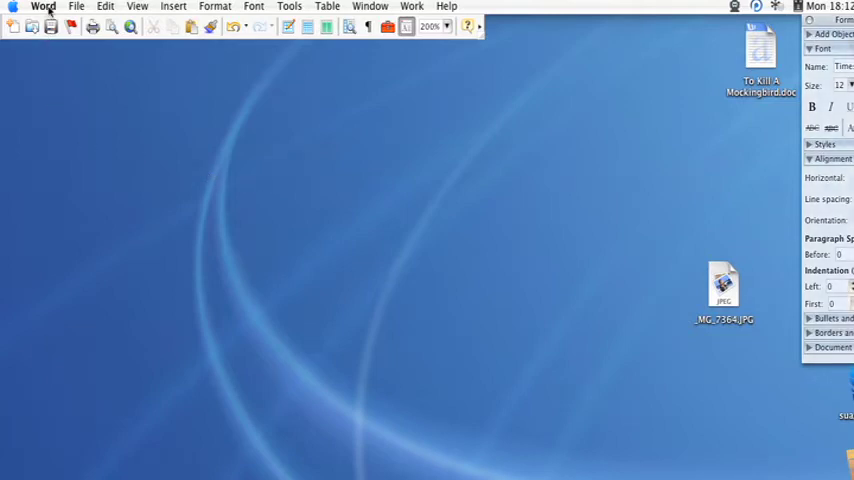
Start the Letter Wizard from the Project Gallery's Letters-Envelopes templates
{"action": "left_click", "coordinate": [76, 6]}
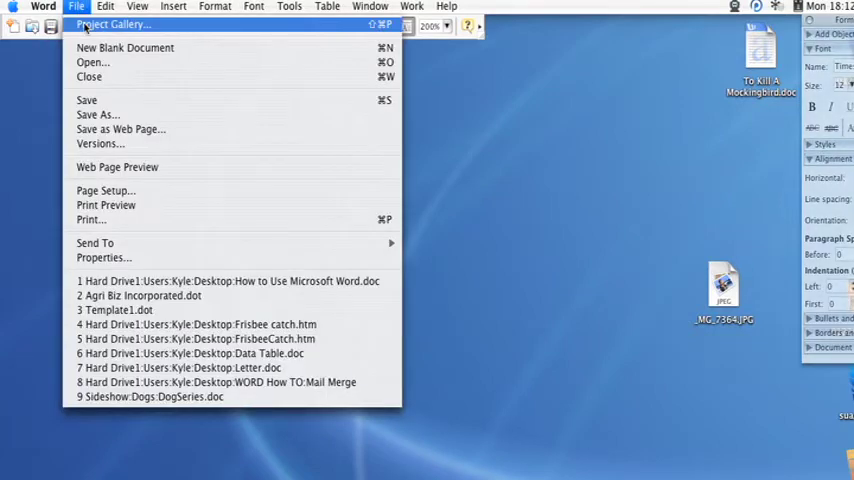
{"action": "left_click", "coordinate": [113, 24]}
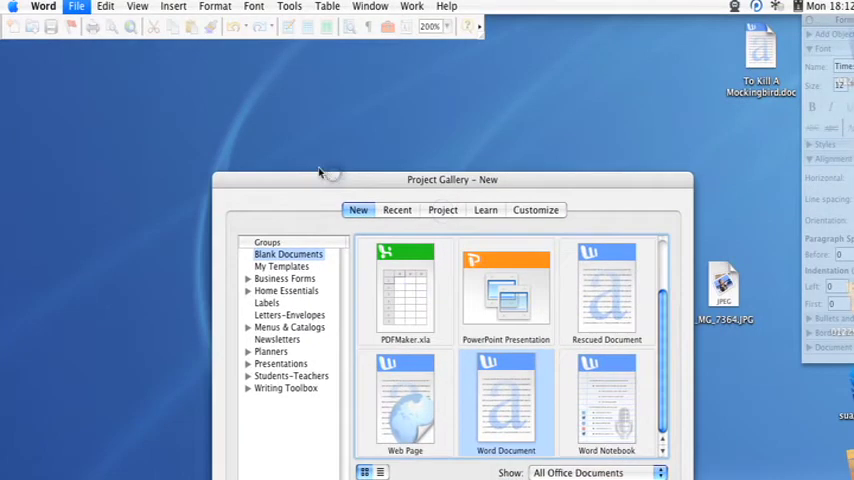
{"action": "mouse_move", "coordinate": [313, 338]}
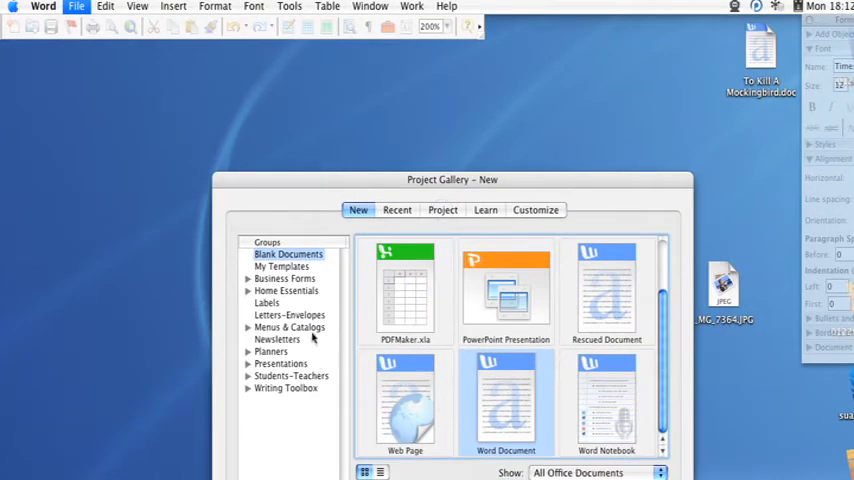
{"action": "left_click", "coordinate": [289, 314]}
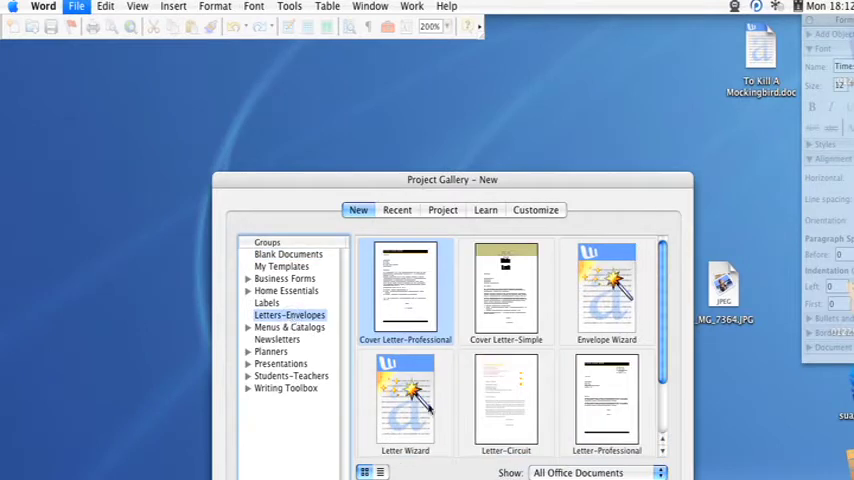
{"action": "left_click", "coordinate": [405, 400]}
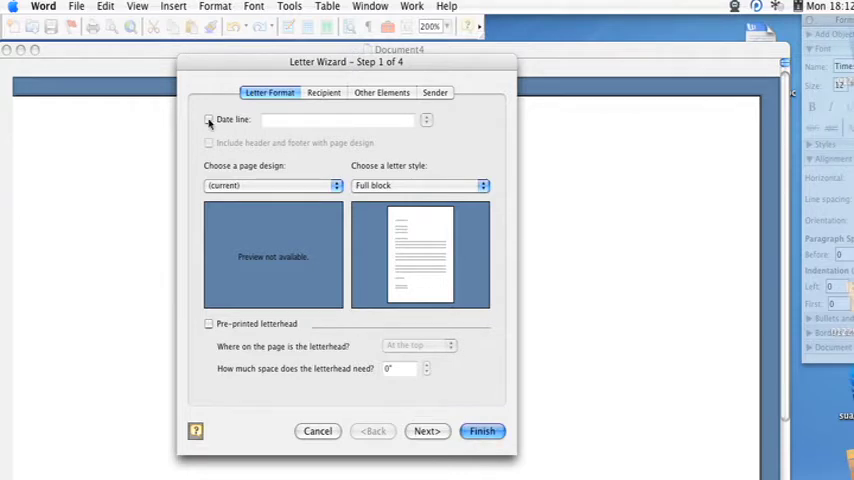
Add a long weekday date line, choose the Normal page design and the Semi-block letter style
{"action": "left_click", "coordinate": [425, 119]}
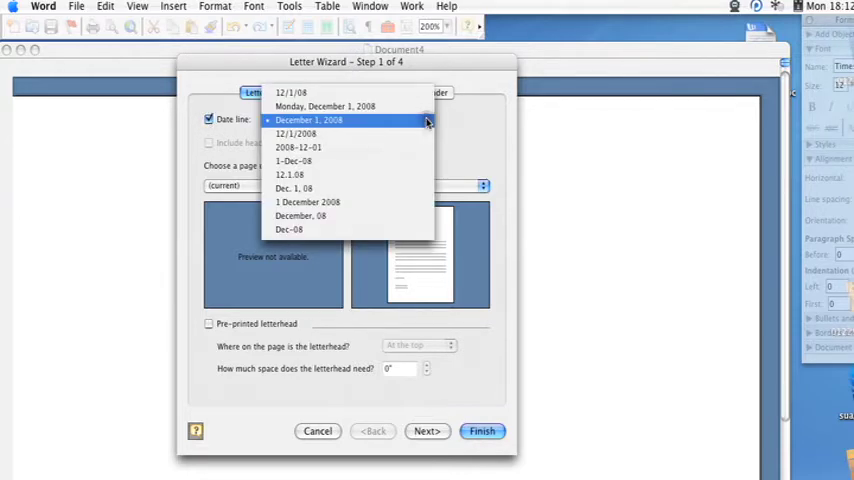
{"action": "mouse_move", "coordinate": [390, 147]}
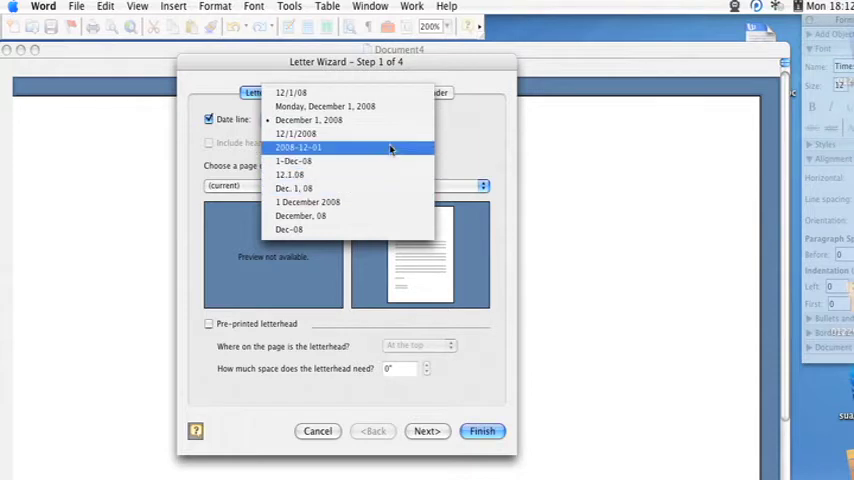
{"action": "left_click", "coordinate": [308, 120]}
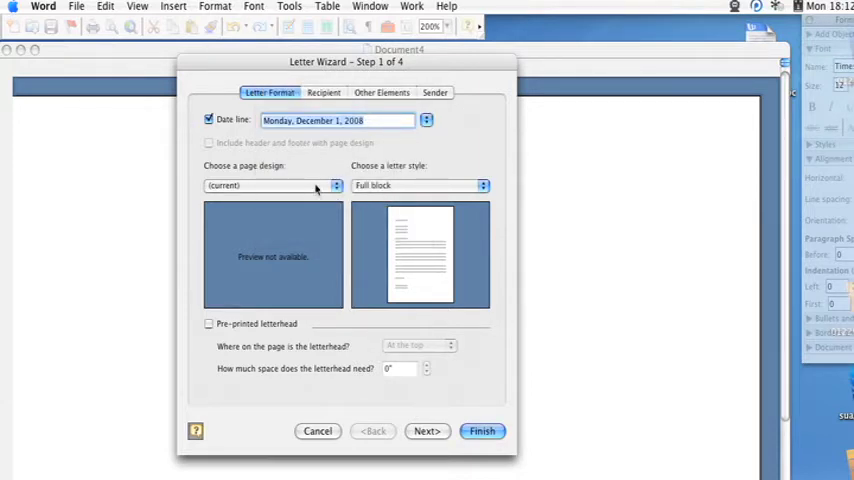
{"action": "left_click", "coordinate": [270, 185]}
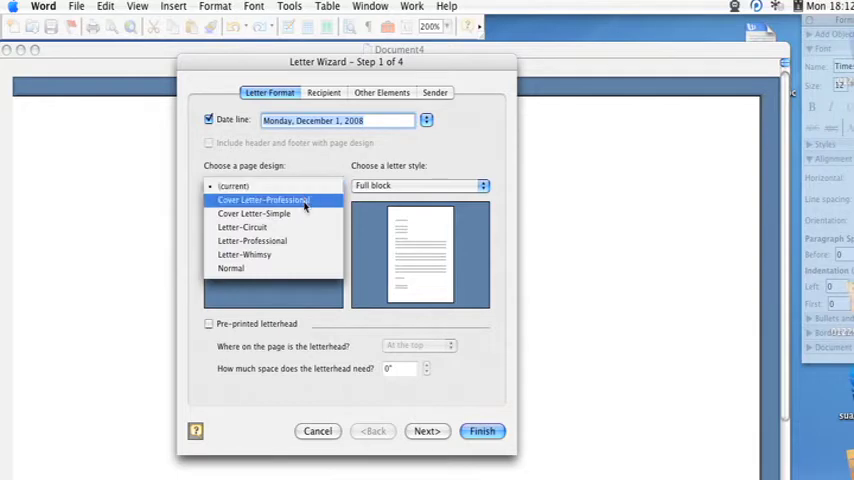
{"action": "left_click", "coordinate": [264, 199]}
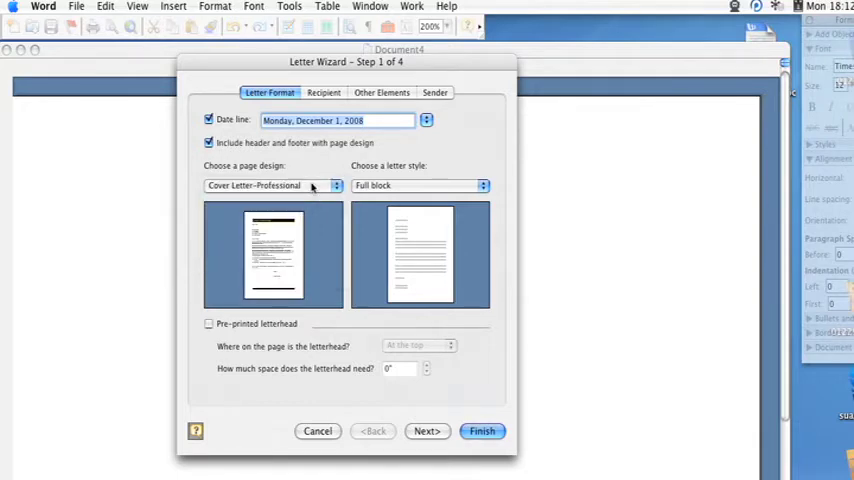
{"action": "left_click", "coordinate": [335, 185]}
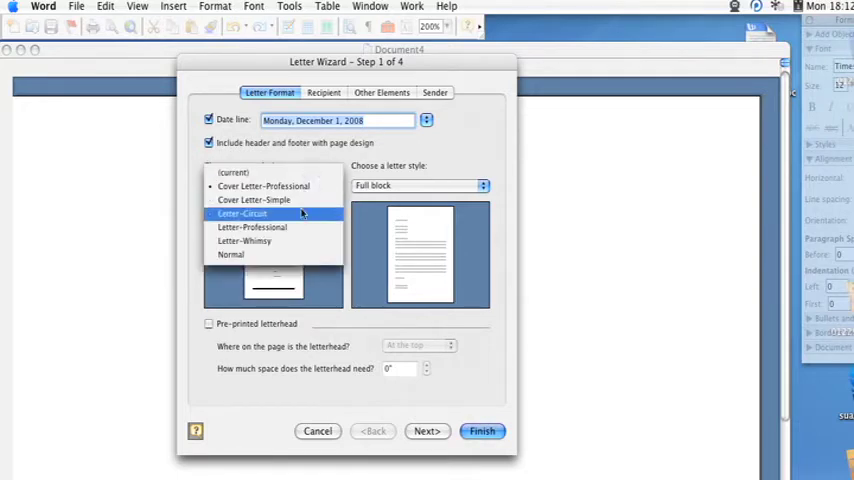
{"action": "left_click", "coordinate": [252, 227]}
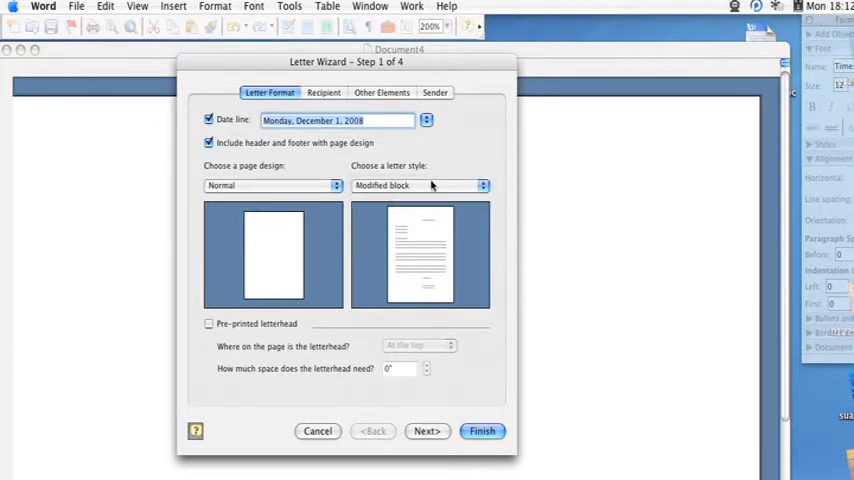
{"action": "left_click", "coordinate": [418, 185]}
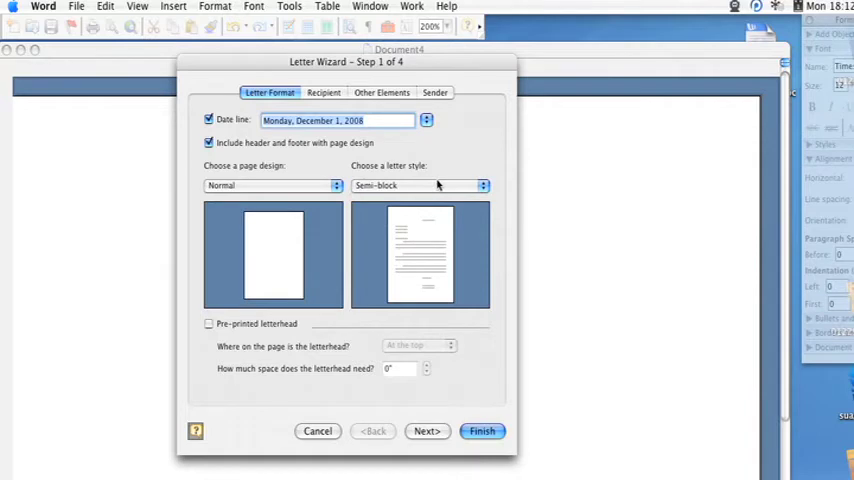
{"action": "mouse_move", "coordinate": [370, 201]}
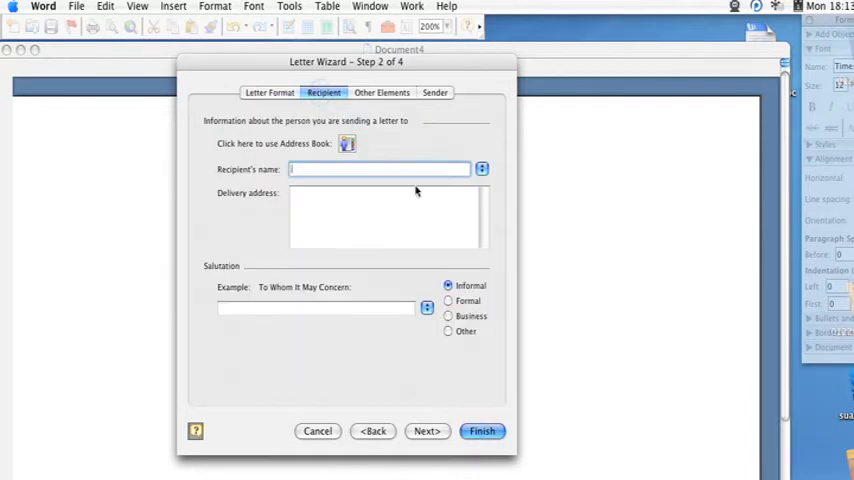
Fill the recipient and Oakland, CA address from the address book and choose an informal salutation
{"action": "left_click", "coordinate": [347, 143]}
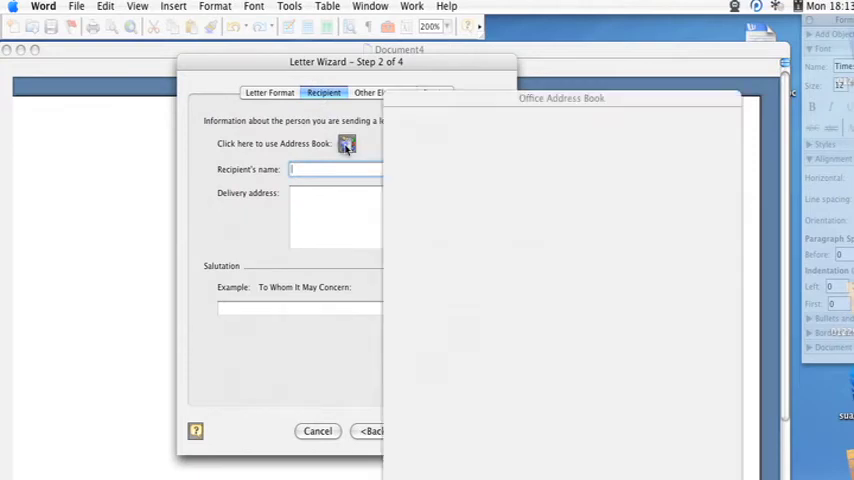
{"action": "left_click", "coordinate": [346, 143]}
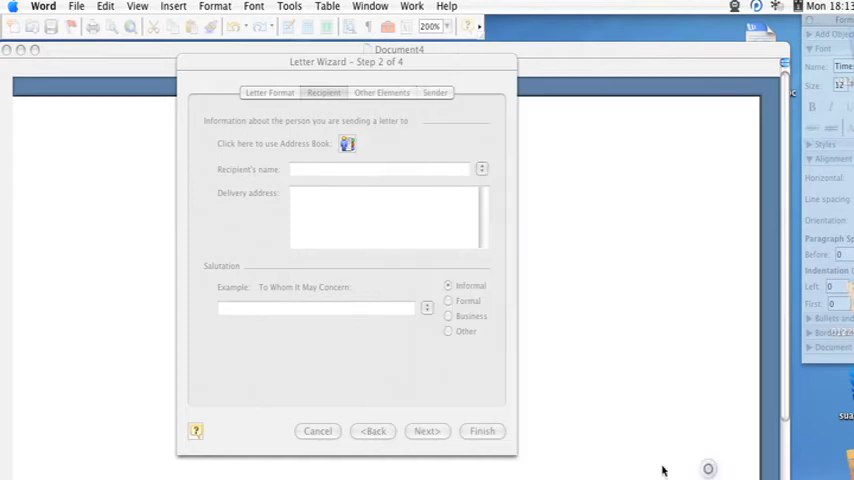
{"action": "left_click", "coordinate": [347, 143]}
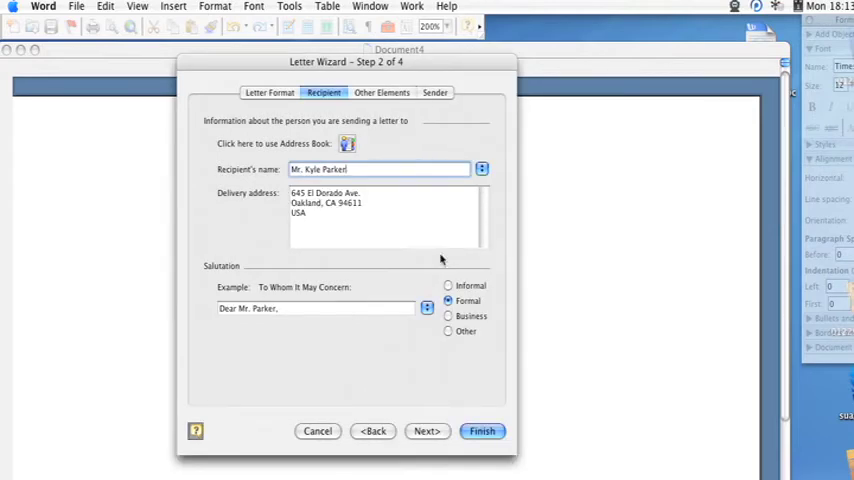
{"action": "mouse_move", "coordinate": [384, 308]}
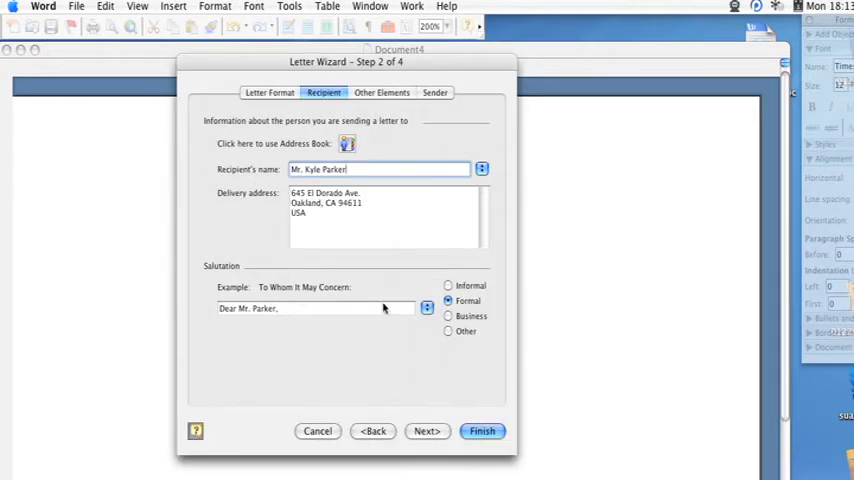
{"action": "left_click", "coordinate": [448, 316]}
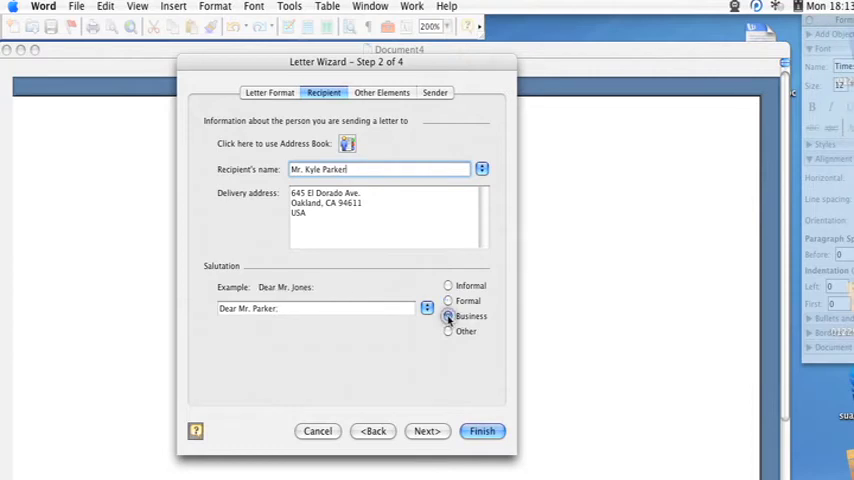
{"action": "left_click", "coordinate": [448, 286]}
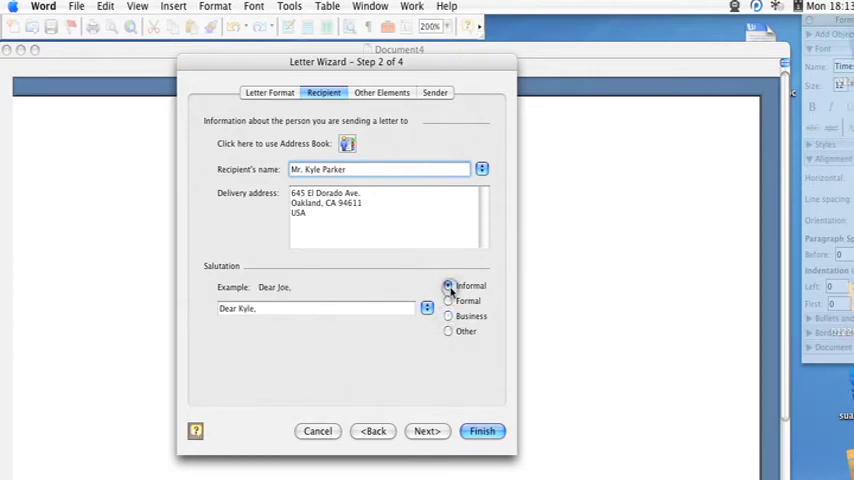
{"action": "left_click", "coordinate": [448, 301]}
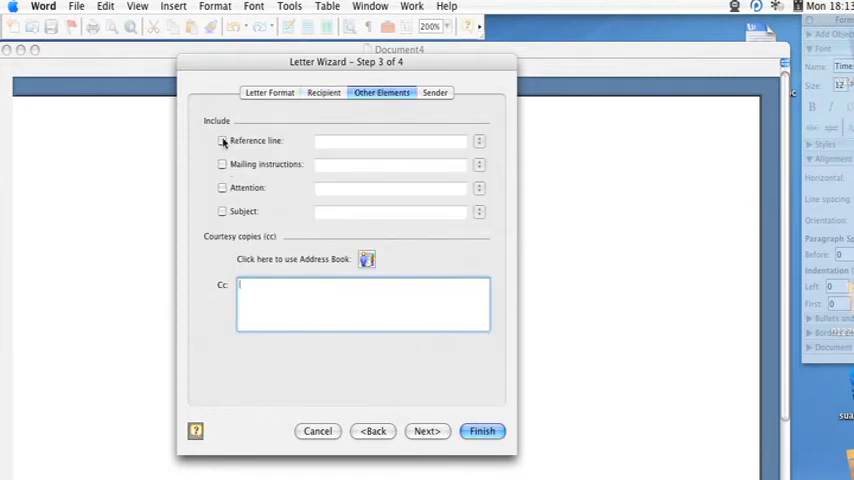
Add the attention line 'Attention: Important Dated Info' and finish the wizard to generate the letter
{"action": "left_click", "coordinate": [222, 188]}
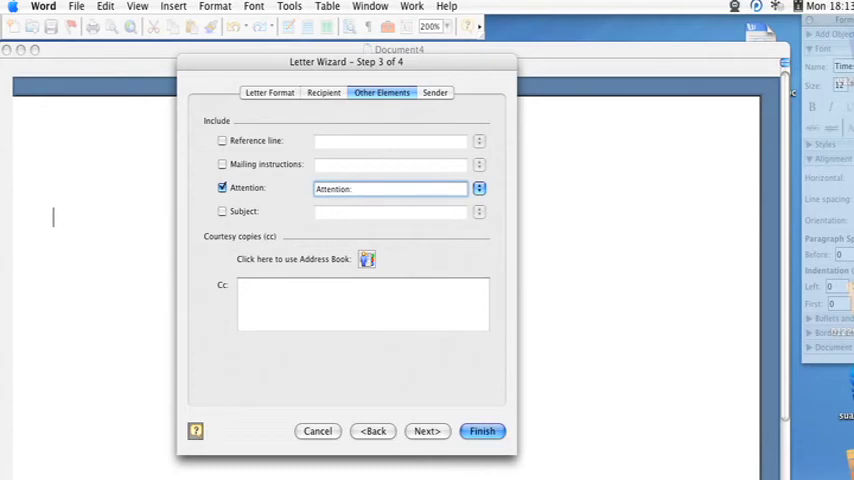
{"action": "type", "text": "Important Dated"}
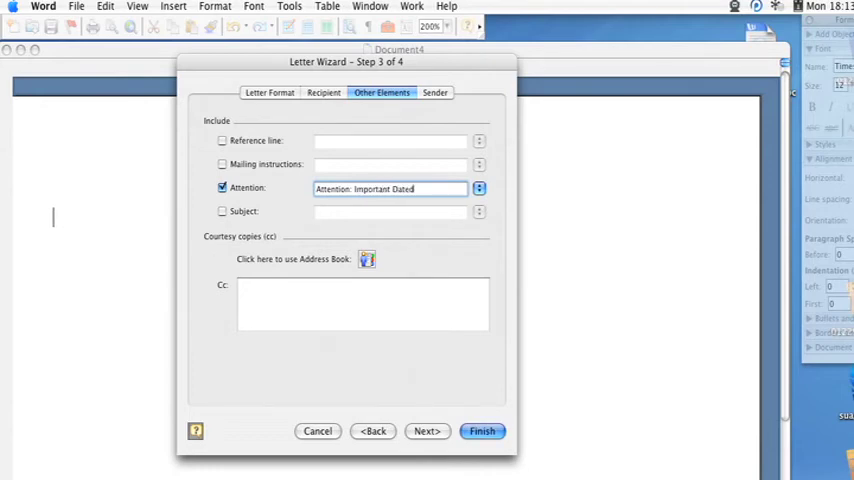
{"action": "type", "text": "Info"}
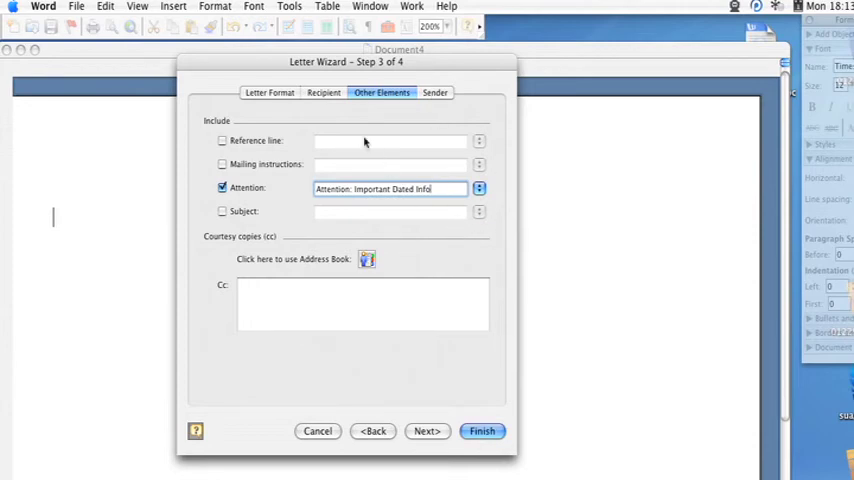
{"action": "left_click", "coordinate": [481, 431]}
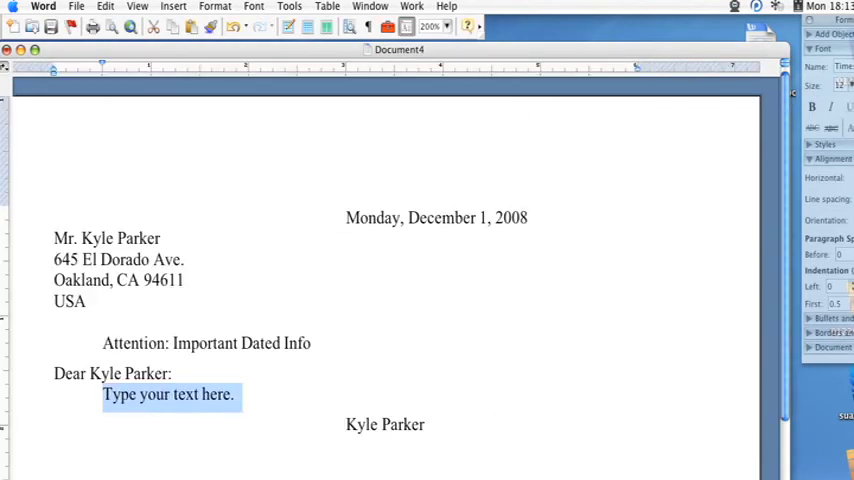
{"action": "mouse_move", "coordinate": [235, 385]}
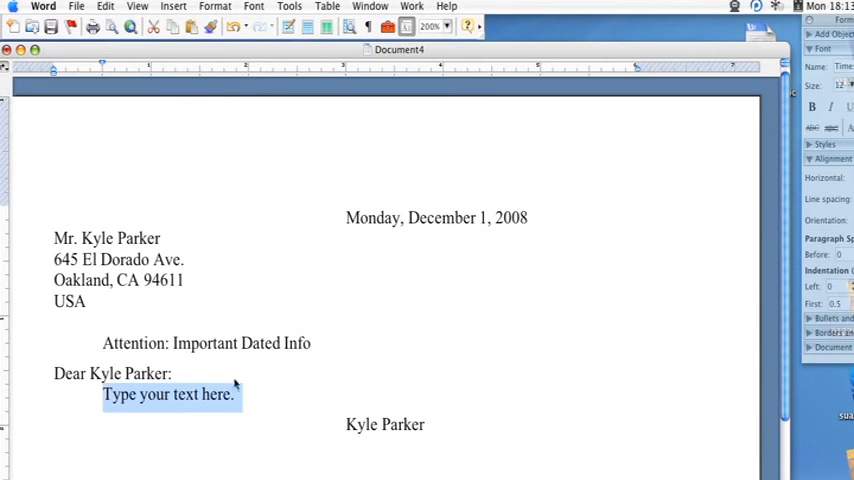
{"action": "mouse_move", "coordinate": [173, 397]}
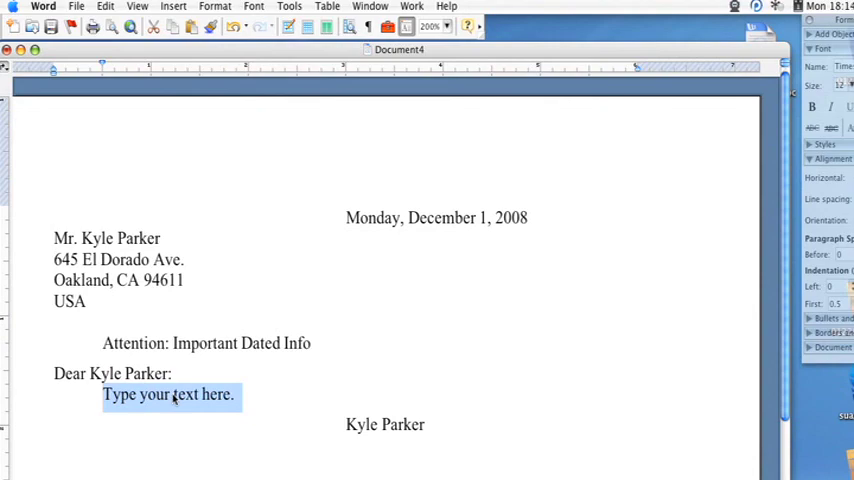
Replace the body placeholder with 'We would like to inform you of your million dollar winnings.'
{"action": "type", "text": "We would like to inform you of your million dollar winnings."}
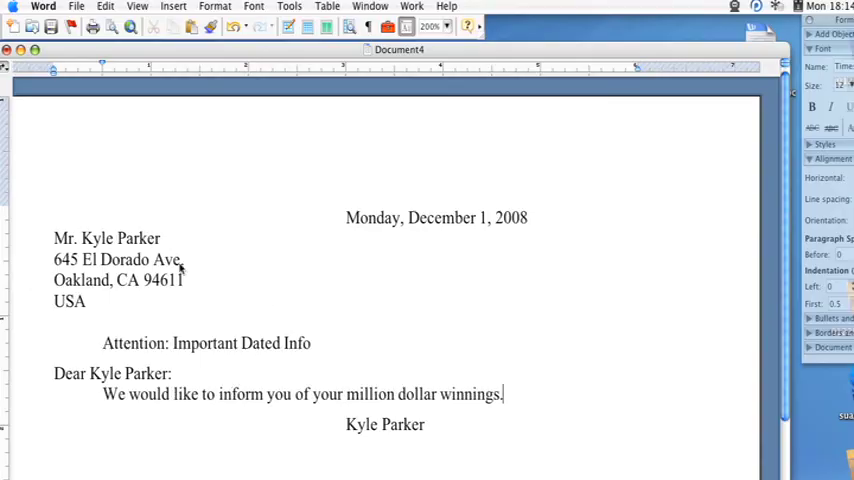